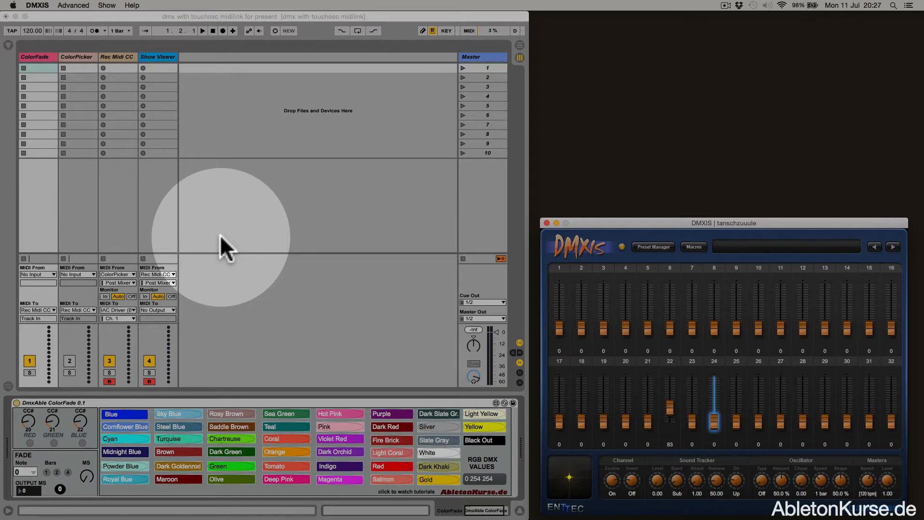
mouse_move(350, 330)
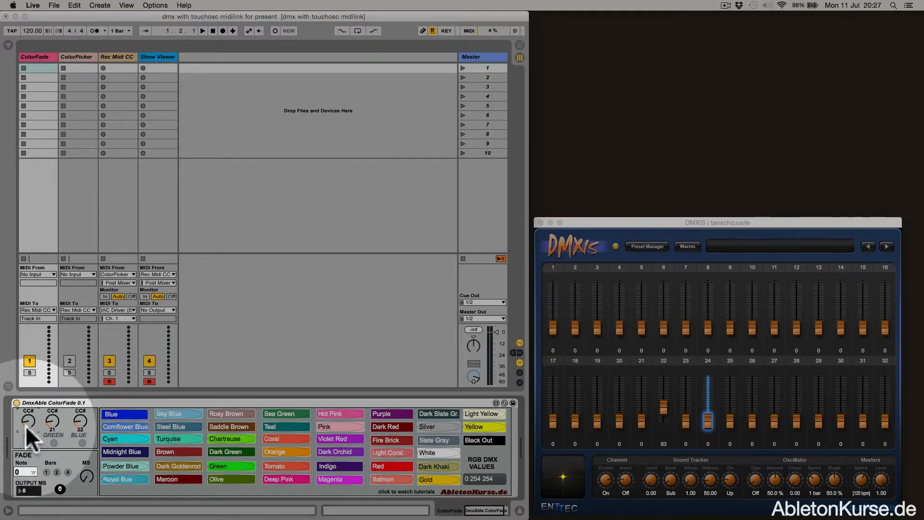
Have DMXIS fader 24 learn the incoming MIDI control sent from the ColorFade device
left_click_drag(27, 419, 28, 413)
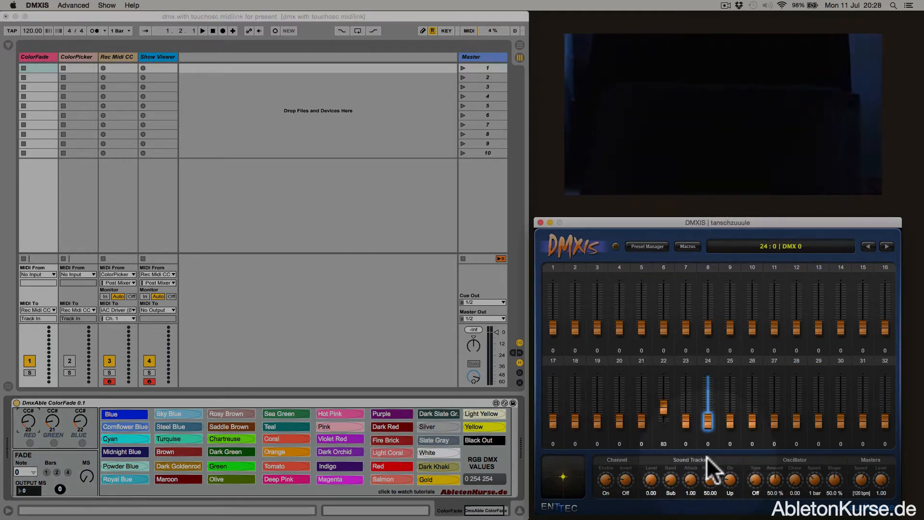
right_click(708, 407)
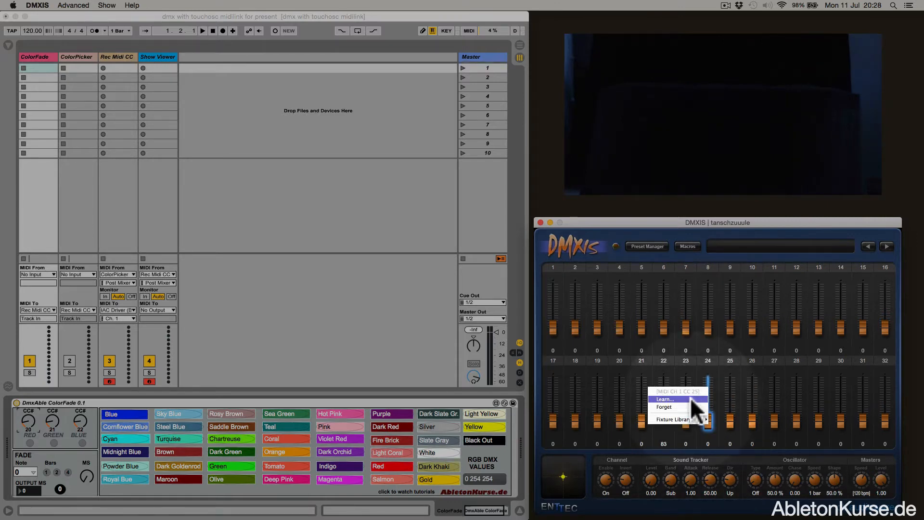
left_click(664, 399)
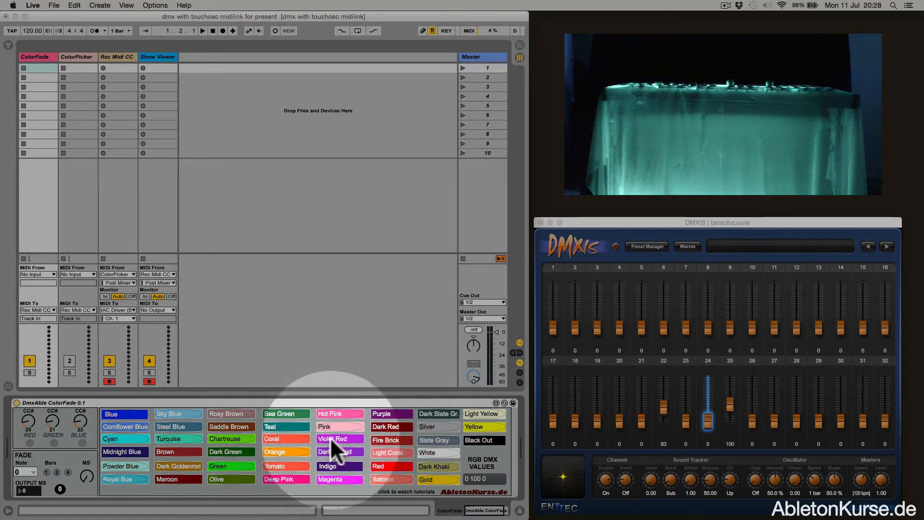
Try the ColorFade presets Cornflower Blue, Dark Green, Violet Red, another blue, Orange and Slate Gray on the LED bar
left_click(335, 440)
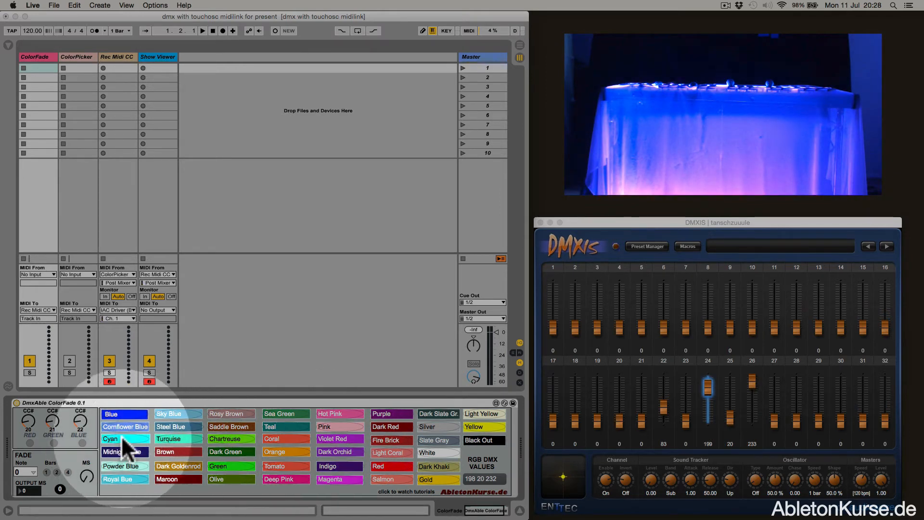
left_click(217, 466)
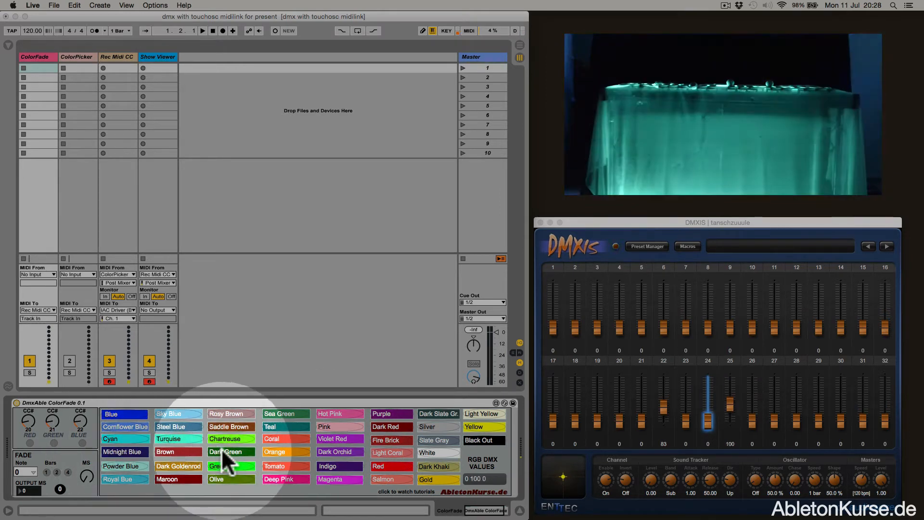
left_click(335, 440)
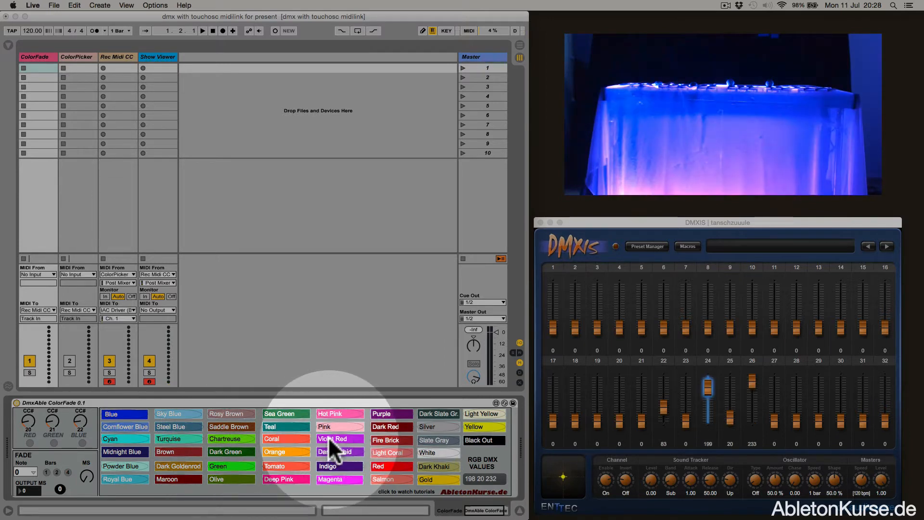
left_click(25, 471)
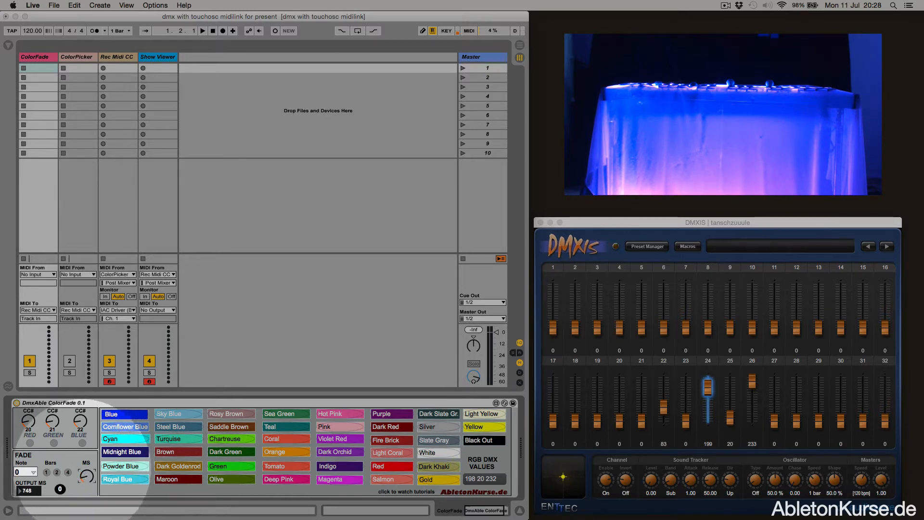
left_click(124, 439)
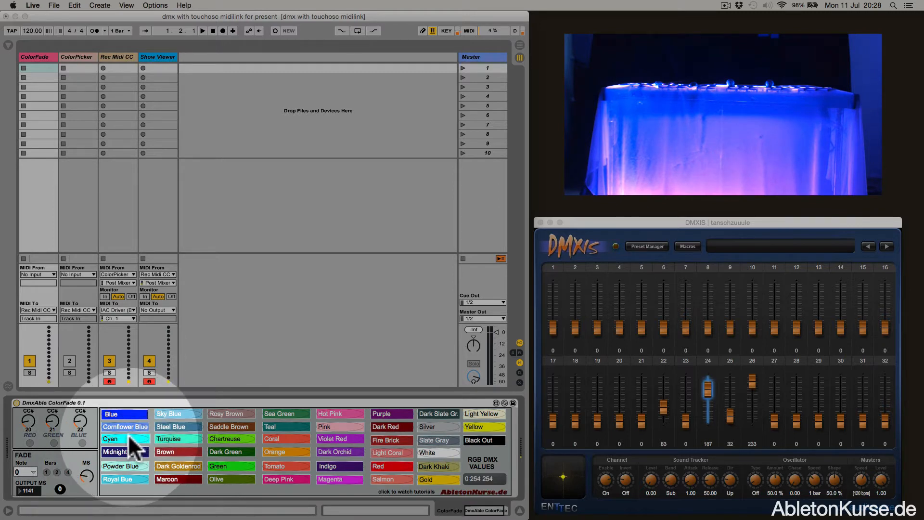
left_click(285, 452)
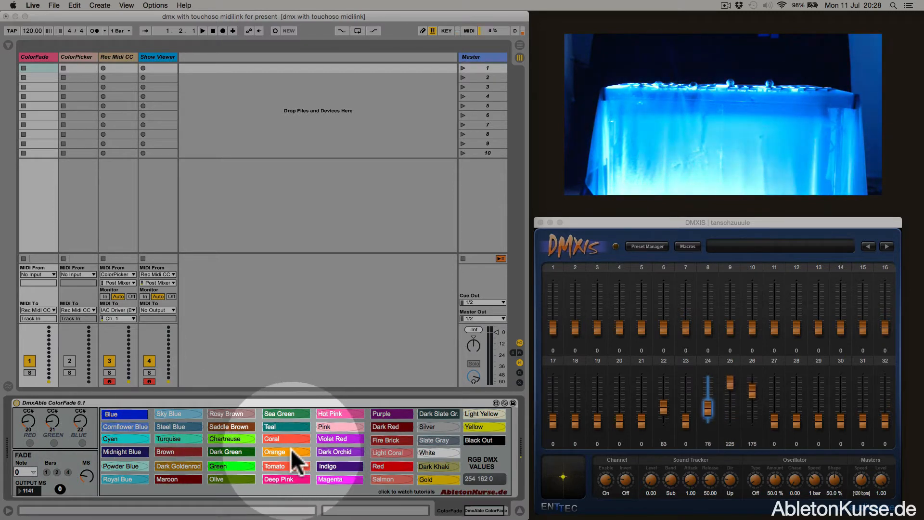
left_click(338, 440)
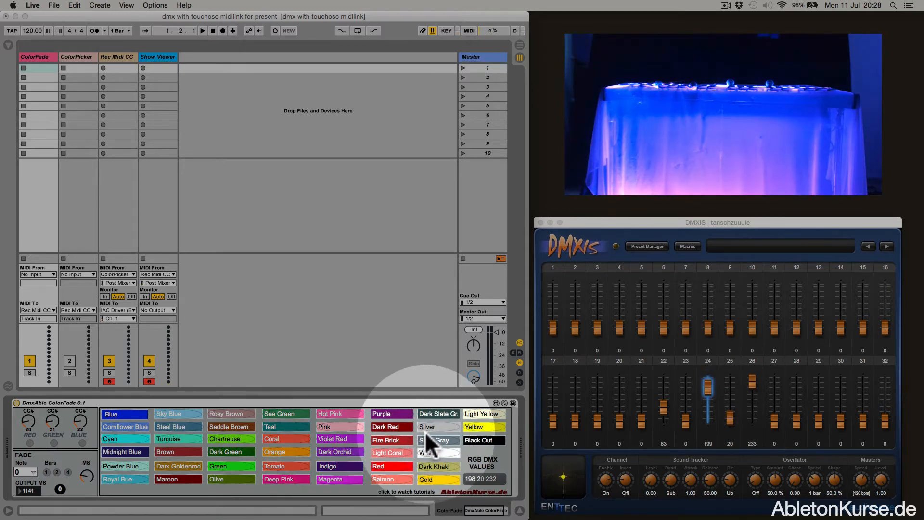
left_click(391, 413)
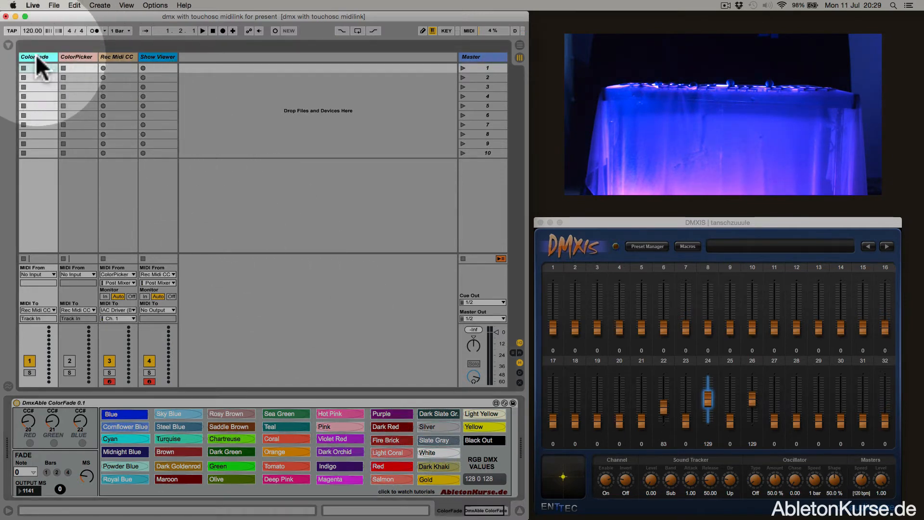
Launch the 16 Rec Midi clip on the Rec Midi CC track so it drives the LED bar
left_click(116, 57)
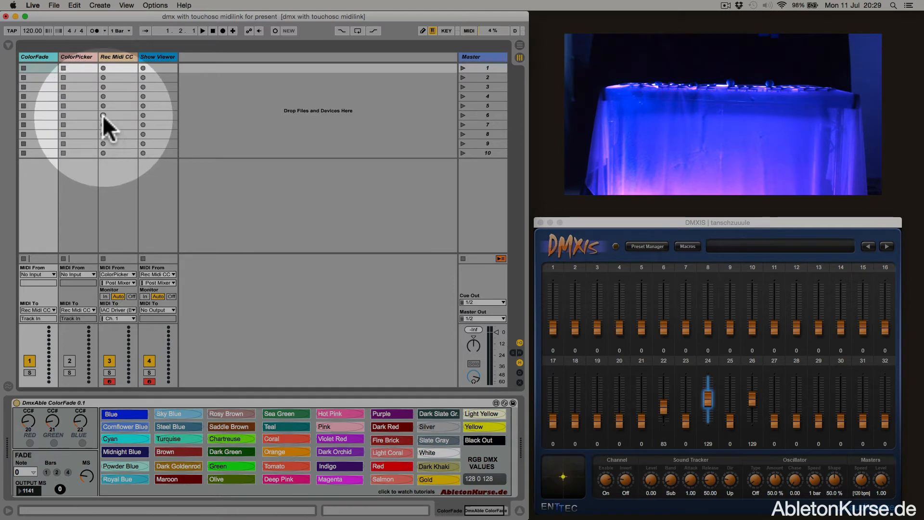
left_click(118, 115)
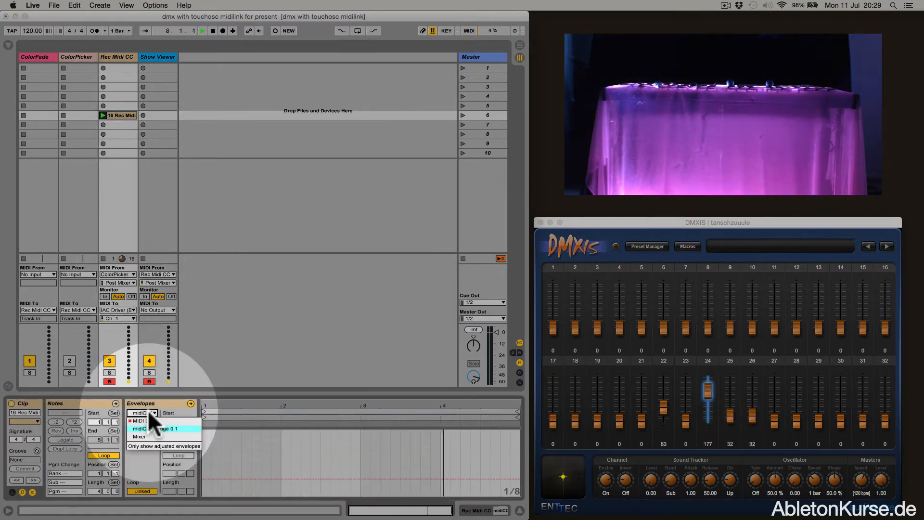
Show the clip's controller 20, 21 and 22 envelopes in the Envelopes chooser, then deselect the clip
left_click(142, 420)
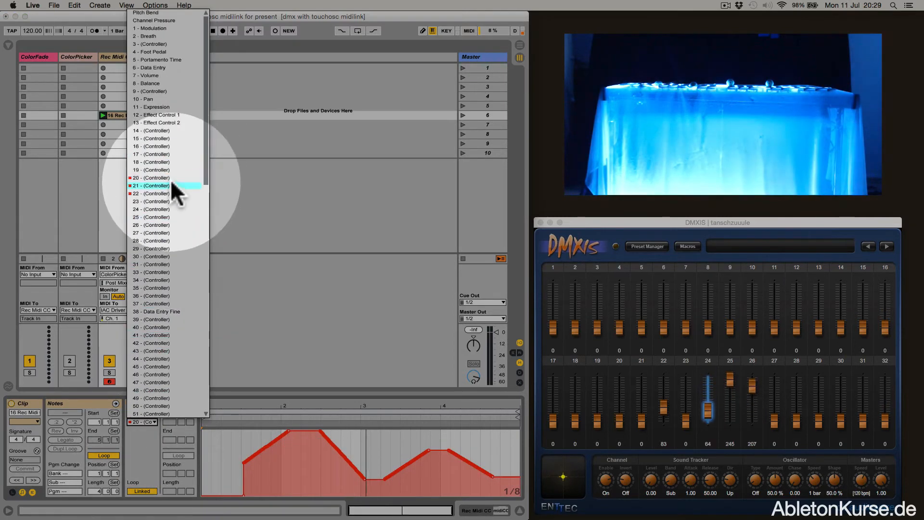
left_click(153, 186)
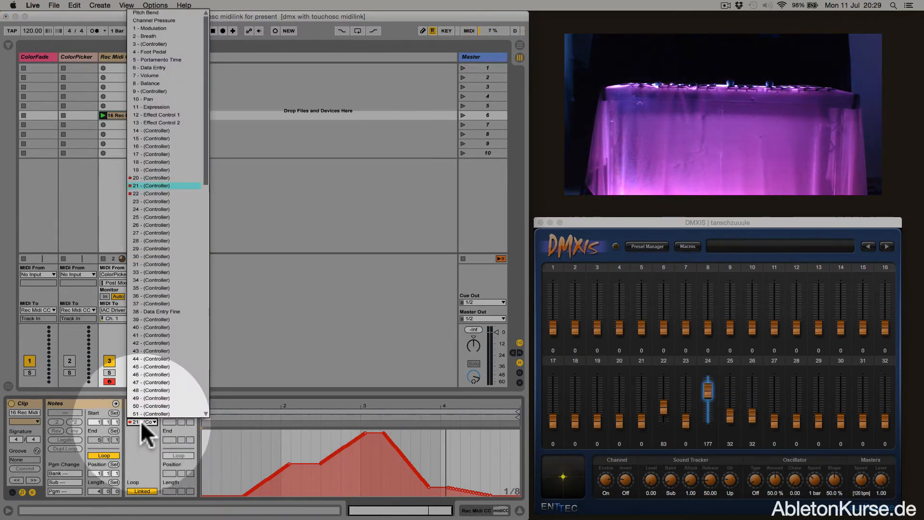
left_click(152, 185)
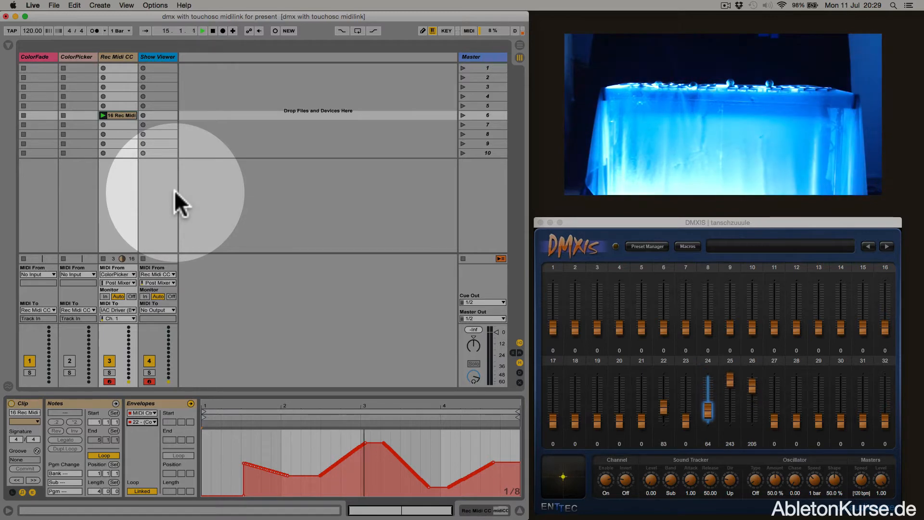
left_click(202, 31)
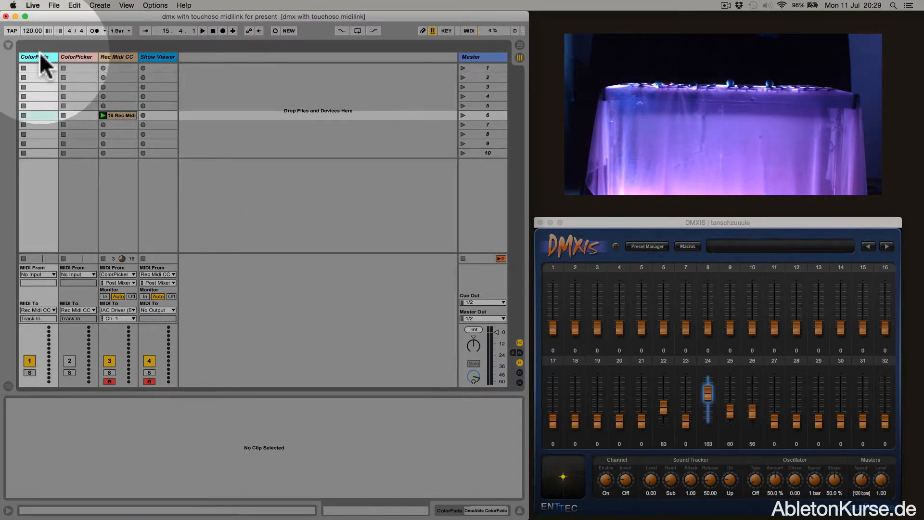
Activate the ColorPicker track and switch its DmxAble Colorpicker device on
left_click(35, 57)
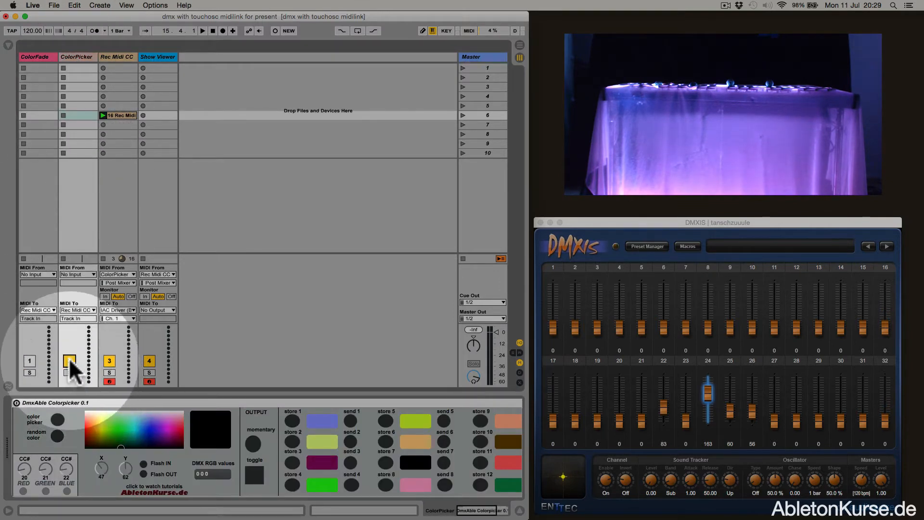
left_click(69, 360)
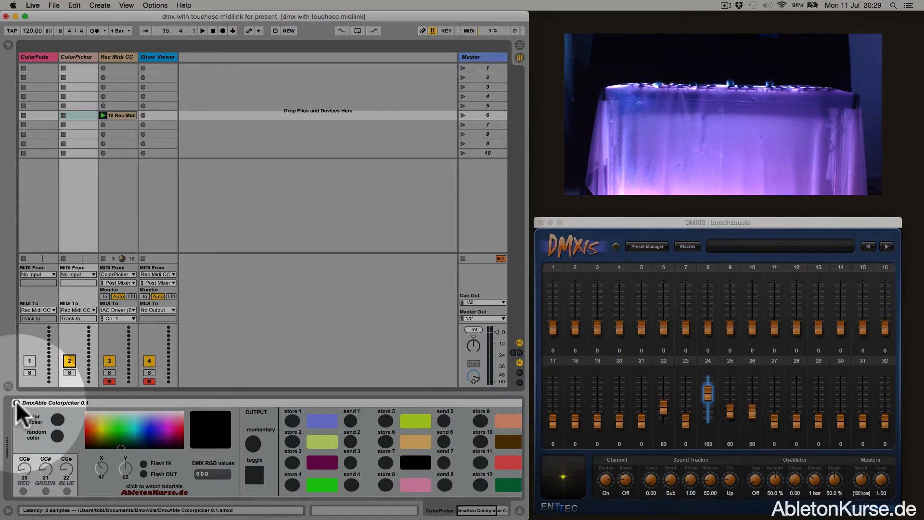
left_click(115, 436)
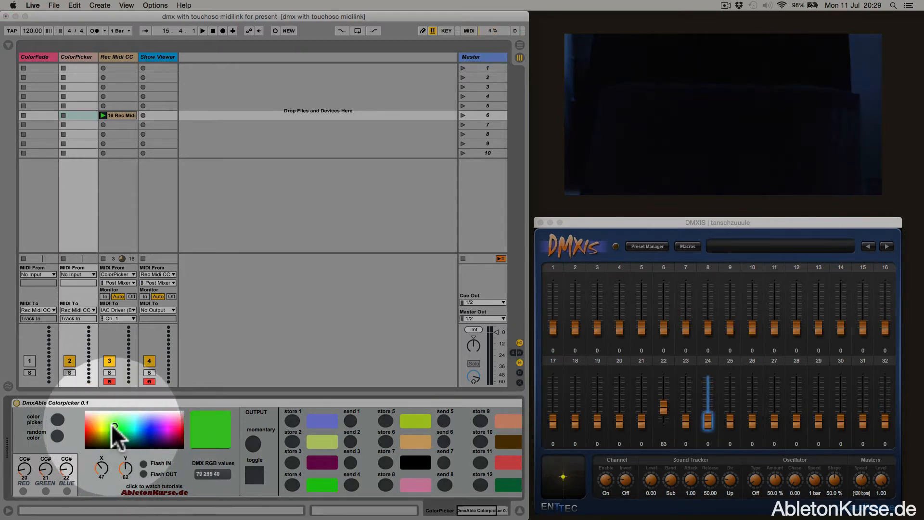
Pick green, yellow and purple from the colour field and bring up the system colour chooser
left_click(163, 439)
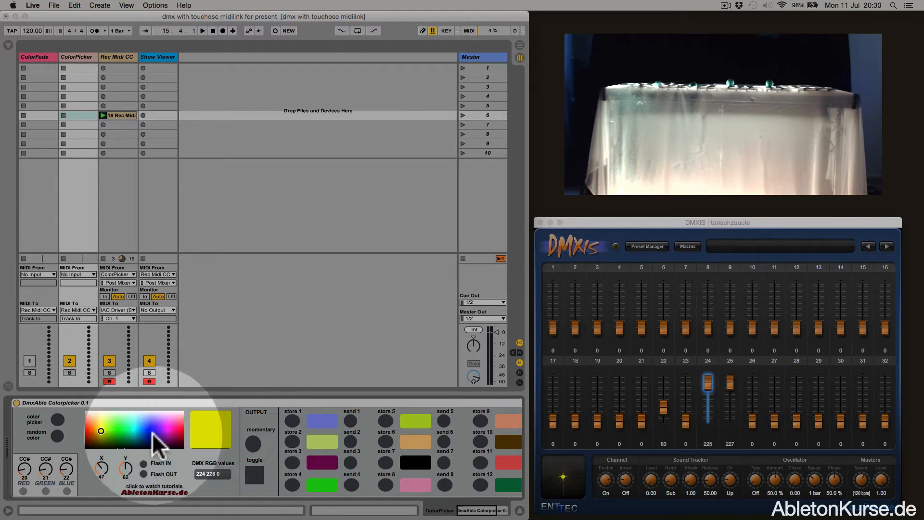
left_click(133, 436)
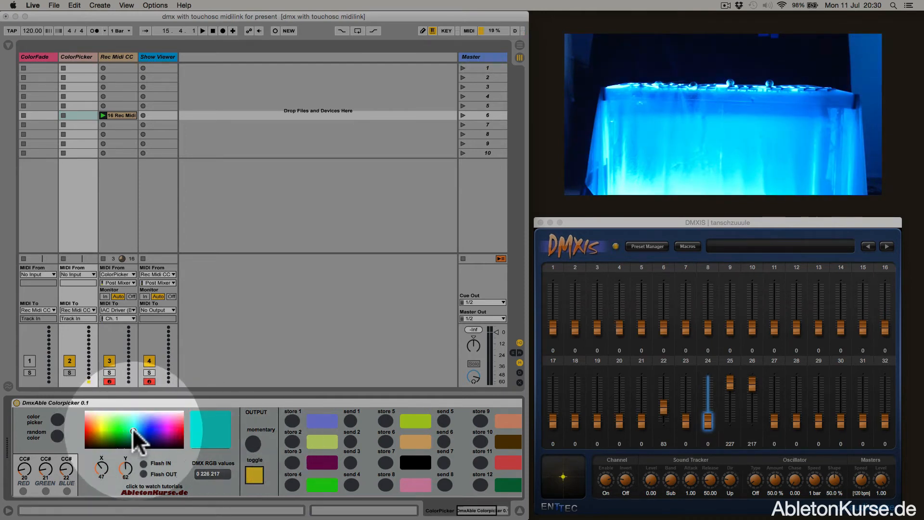
left_click(168, 439)
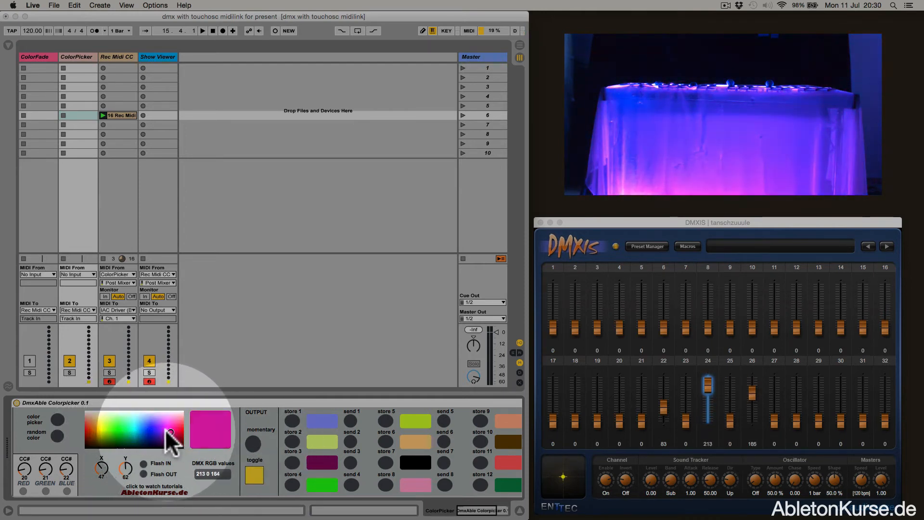
left_click(136, 433)
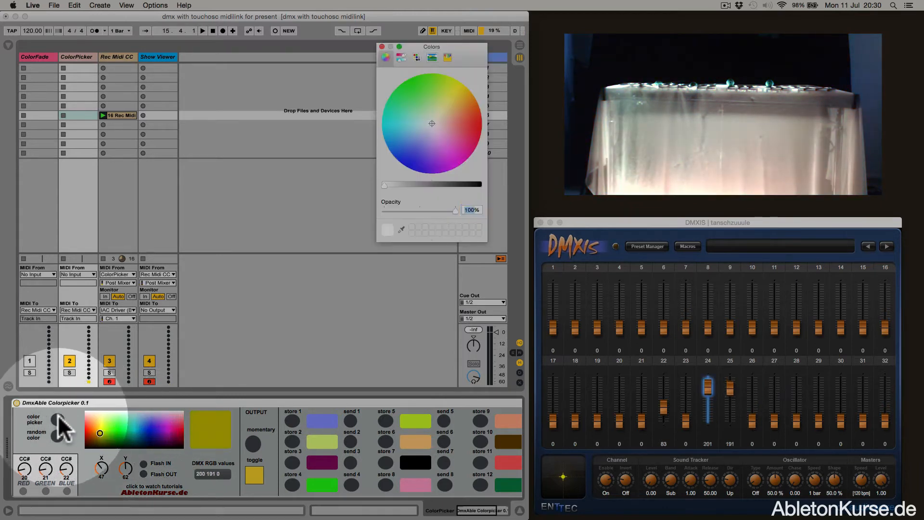
Choose the named system colour Orange as the picker output, giving RGB 255 127 0, and close the panel
left_click(401, 57)
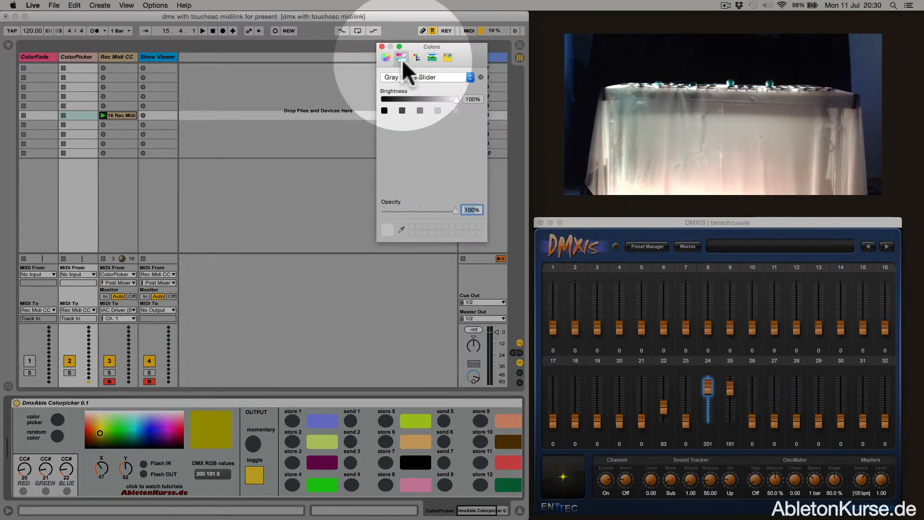
left_click(416, 57)
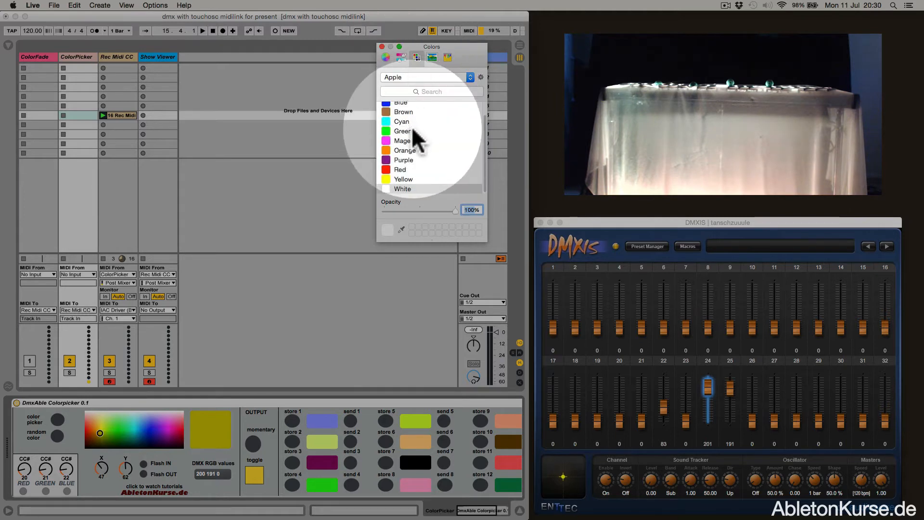
left_click(404, 150)
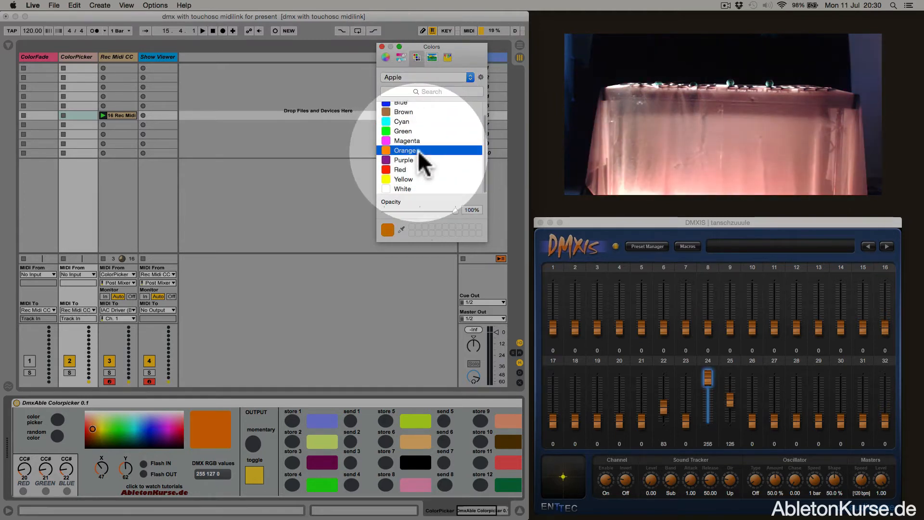
left_click(381, 46)
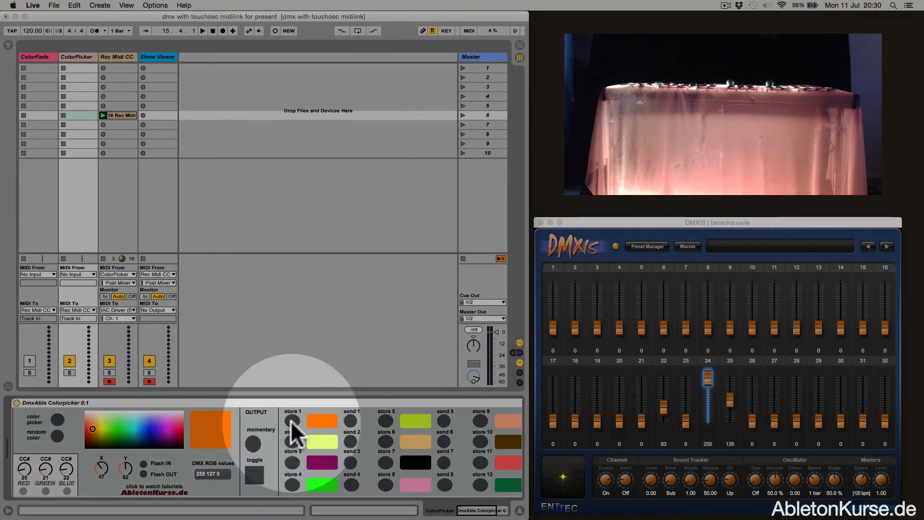
Store orange in colour memory 1 and the next colour in memory 2
left_click(114, 428)
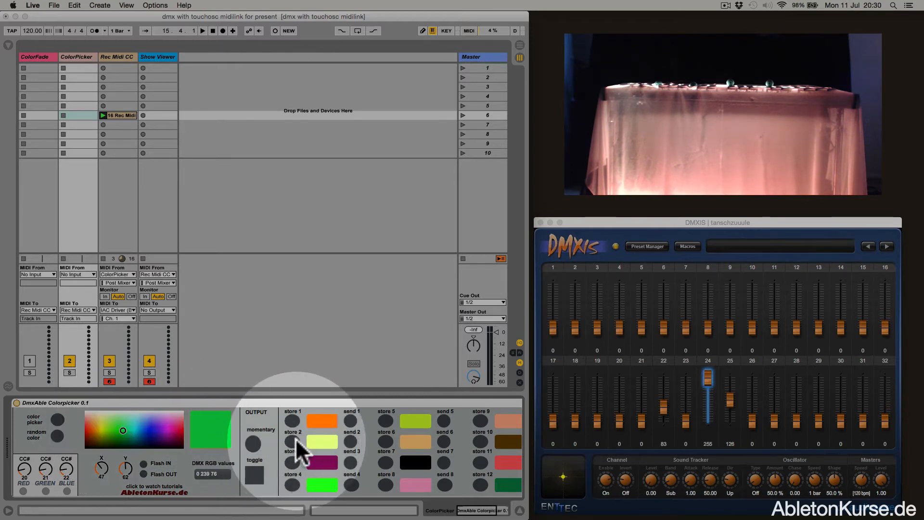
left_click(144, 433)
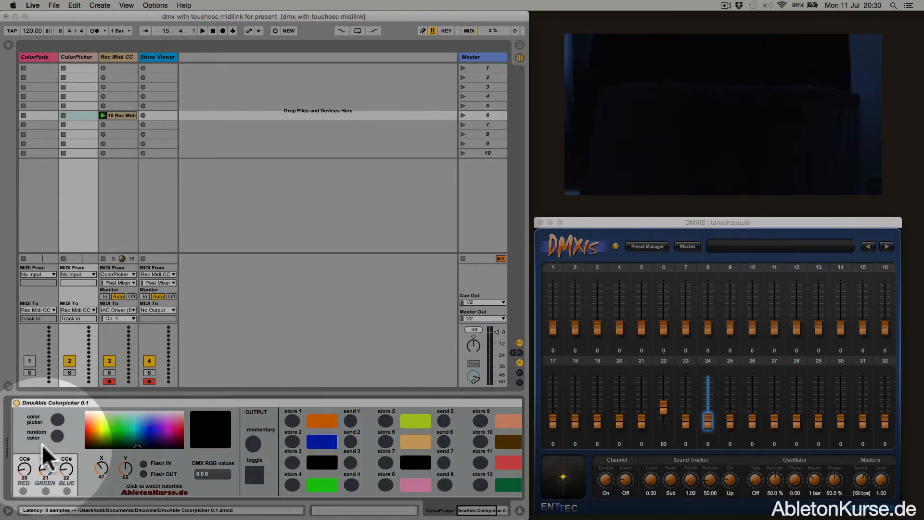
Switch the set into MIDI assignment mode from the top bar
left_click(468, 30)
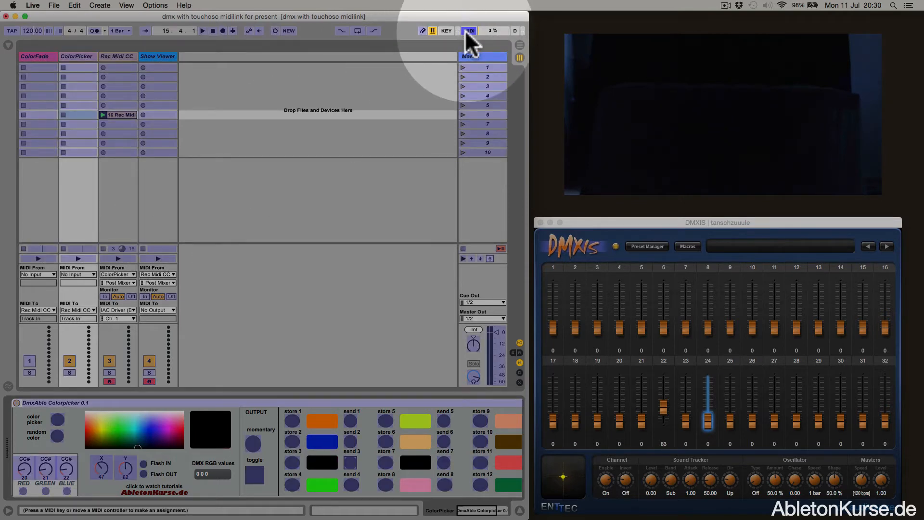
left_click(468, 31)
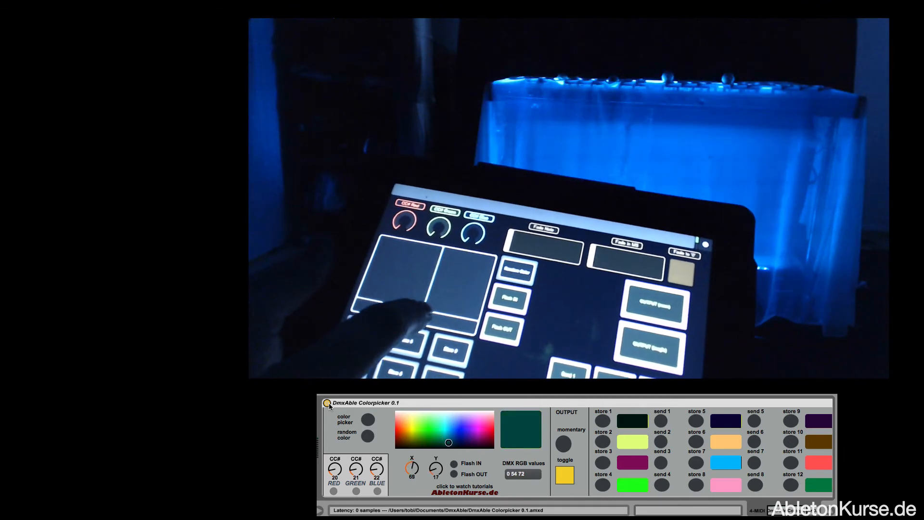
left_click_drag(447, 442, 483, 441)
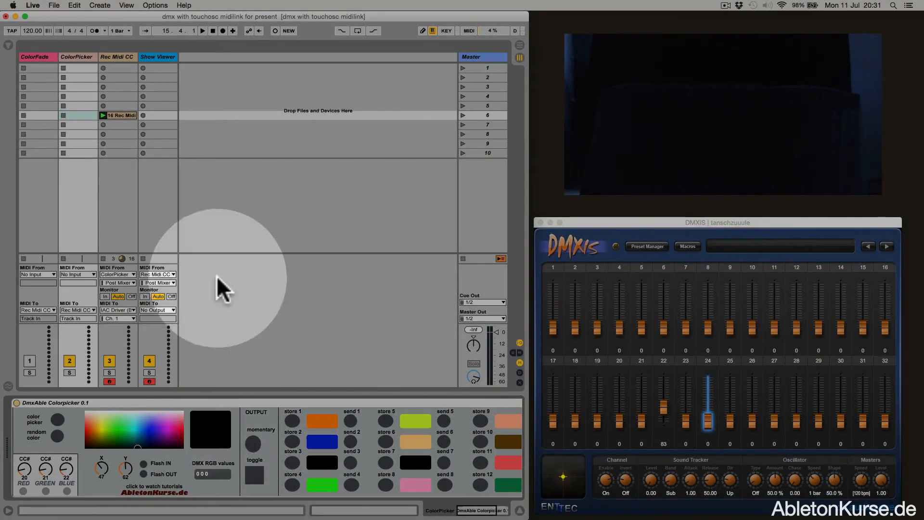
Enable the midiCCChange remap 20→25, 21→26, 22→27 on the Rec Midi CC track and restart the clip
left_click(117, 57)
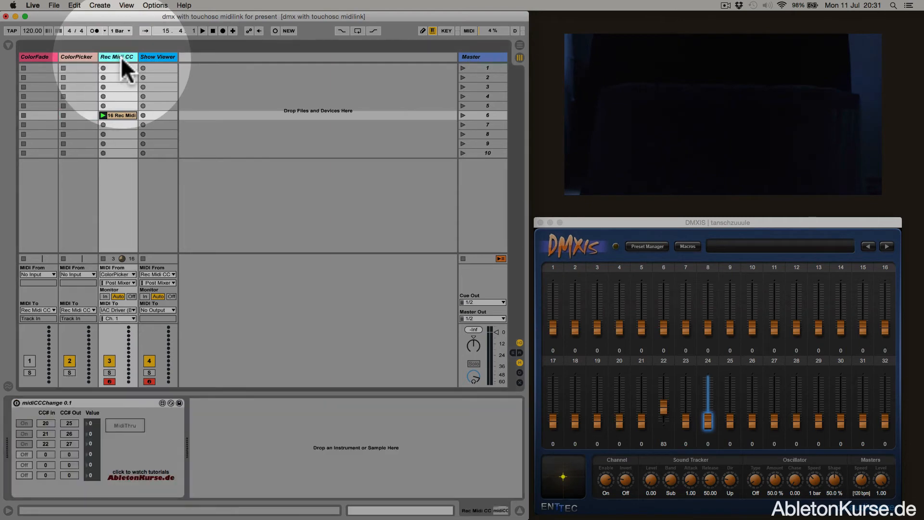
mouse_move(82, 359)
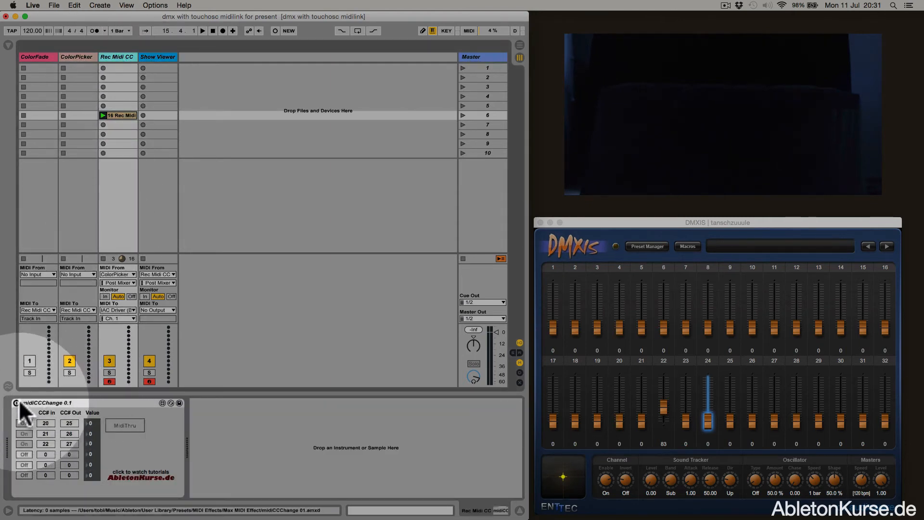
left_click(23, 434)
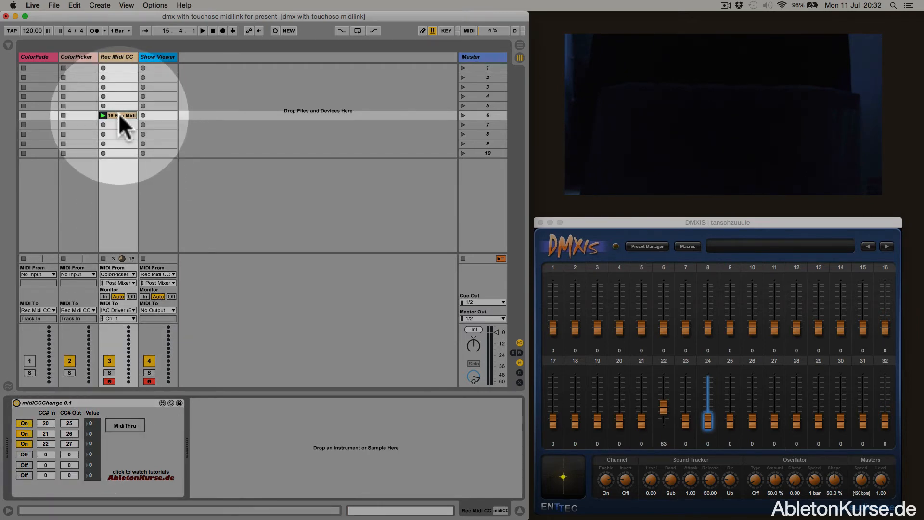
left_click(212, 31)
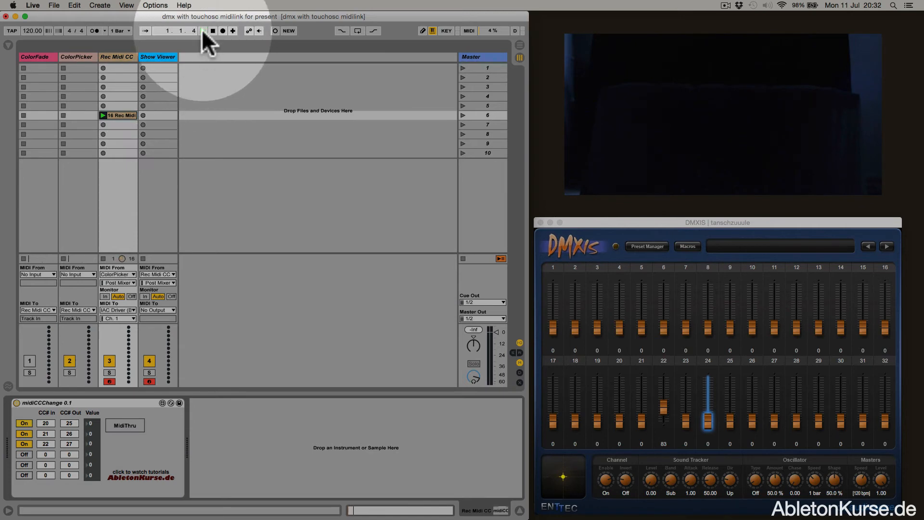
left_click(203, 31)
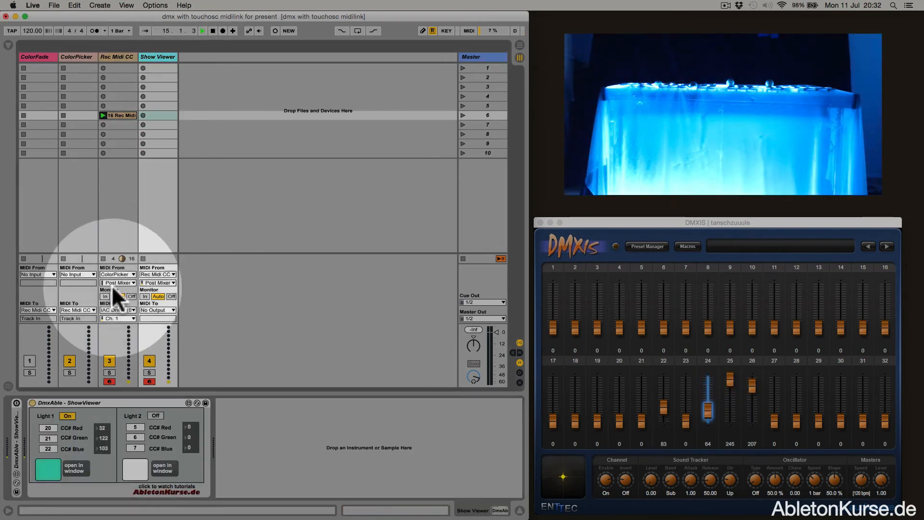
Turn the show viewer's Light 1 on and set its CC numbers to 20/21/22
left_click(67, 416)
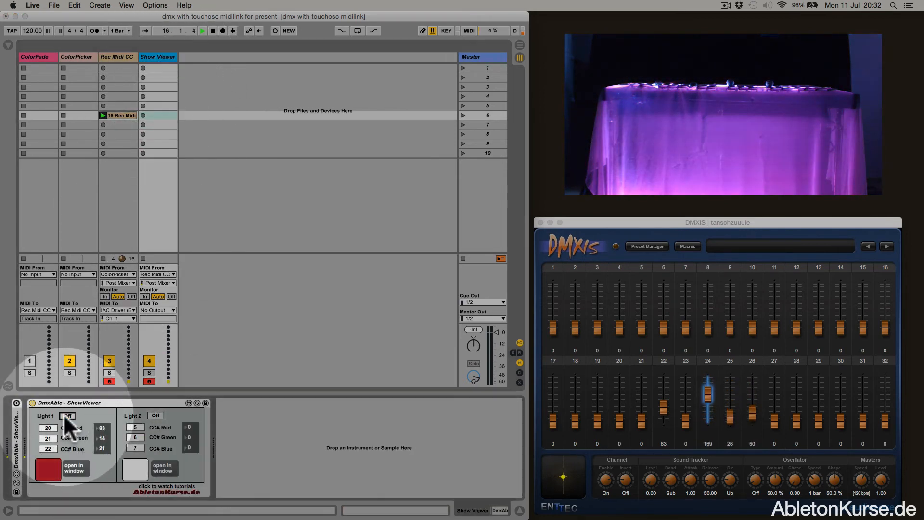
left_click(68, 416)
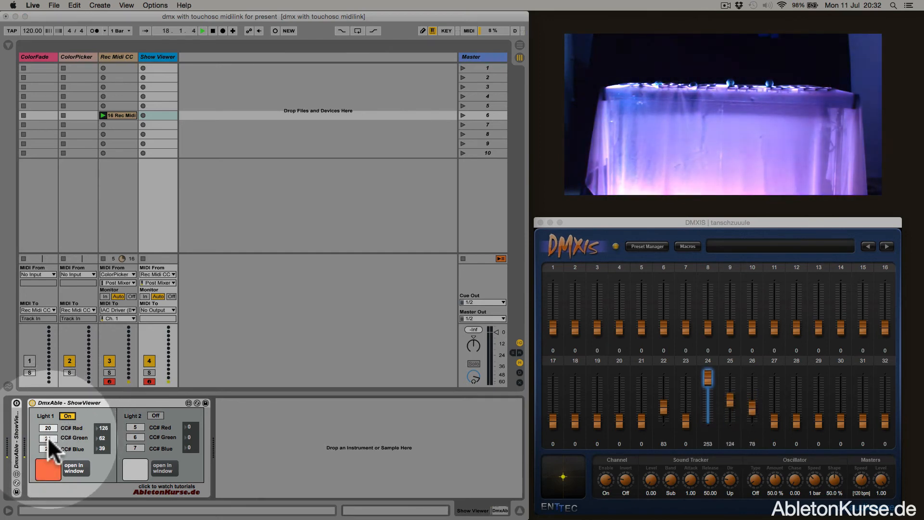
left_click(47, 469)
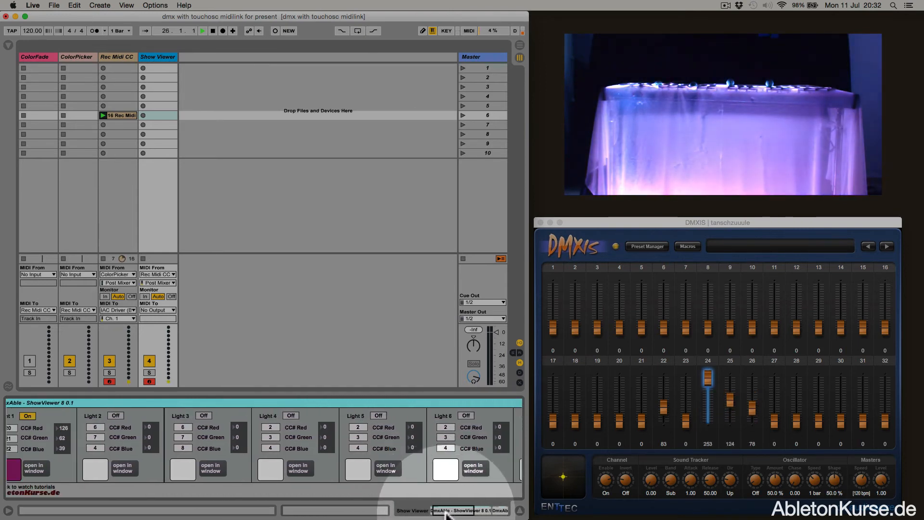
Open Light 1's preview in its own window, then close it and move to the eight-light viewer
left_click(50, 416)
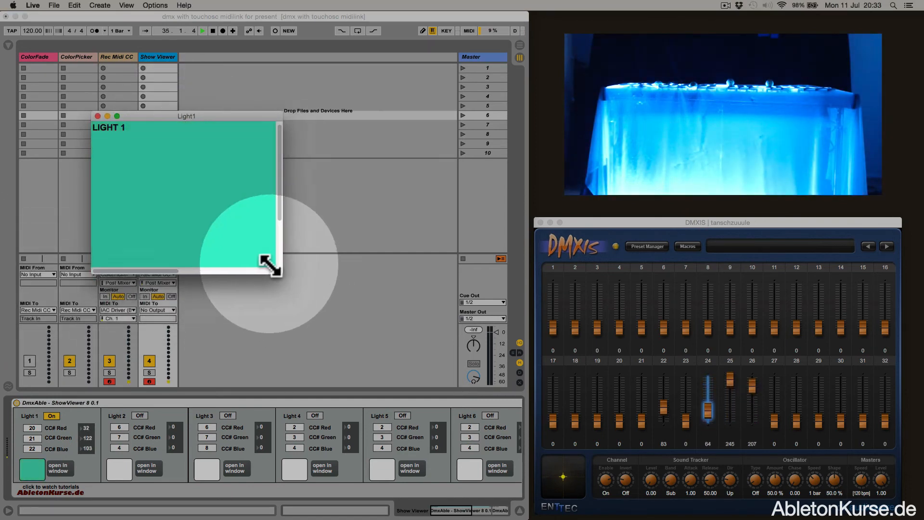
left_click(139, 415)
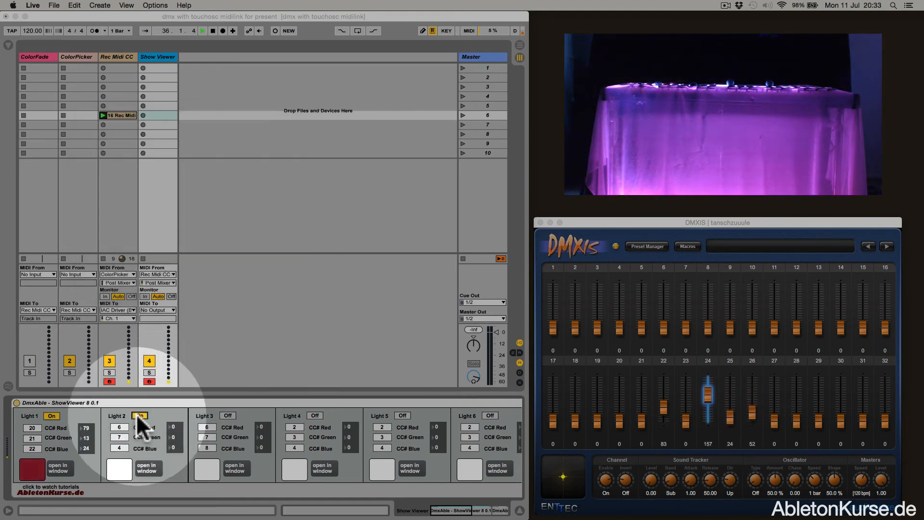